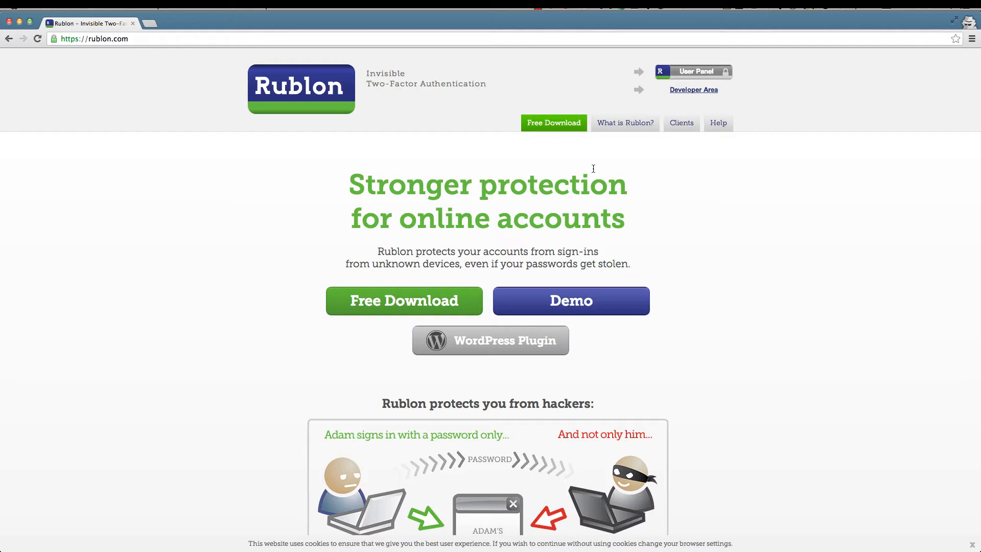
{"action": "mouse_move", "coordinate": [597, 166]}
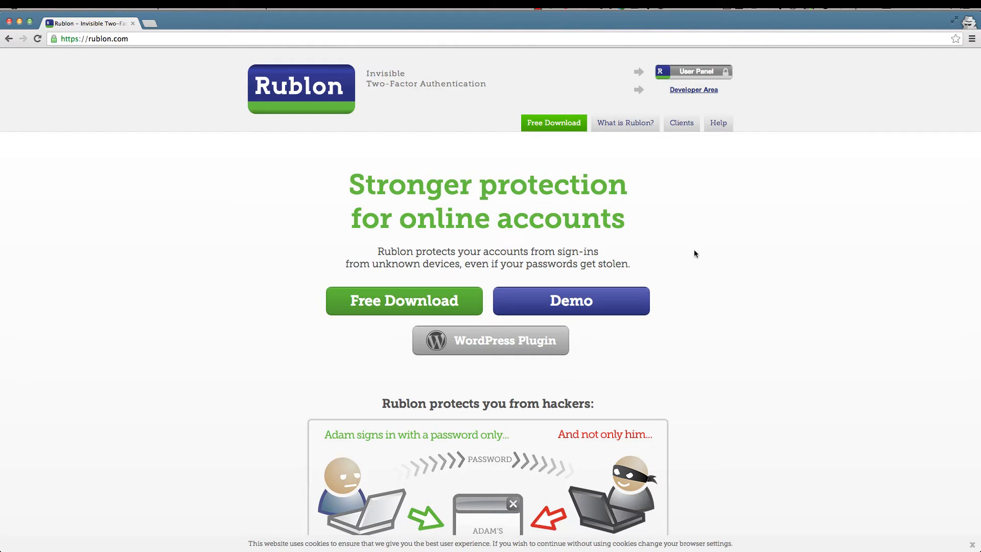
Browse the Rublon site and bring up its plugin page in the WordPress.org Plugin Directory
{"action": "scroll", "scroll_direction": "down", "scroll_amount": 3}
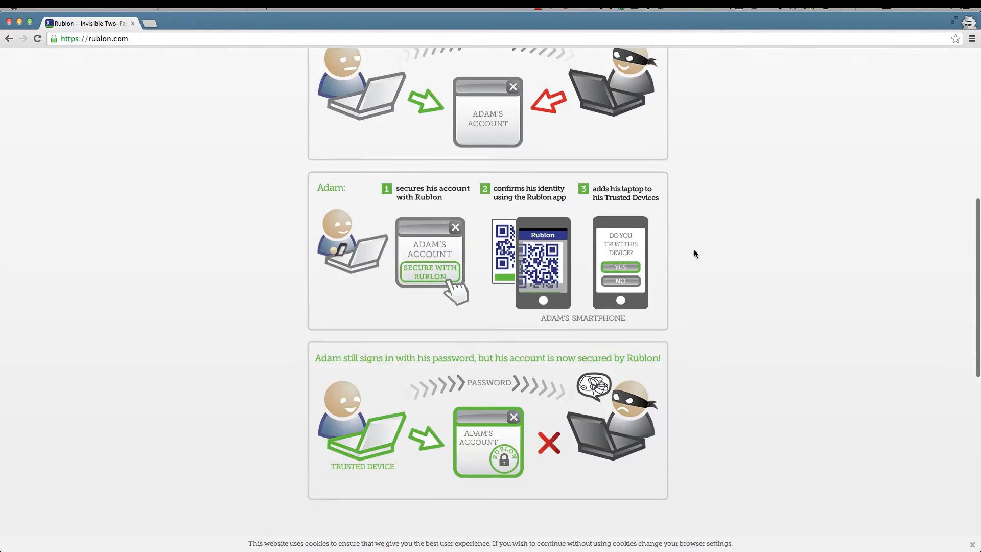
{"action": "scroll", "scroll_direction": "up", "scroll_amount": 3}
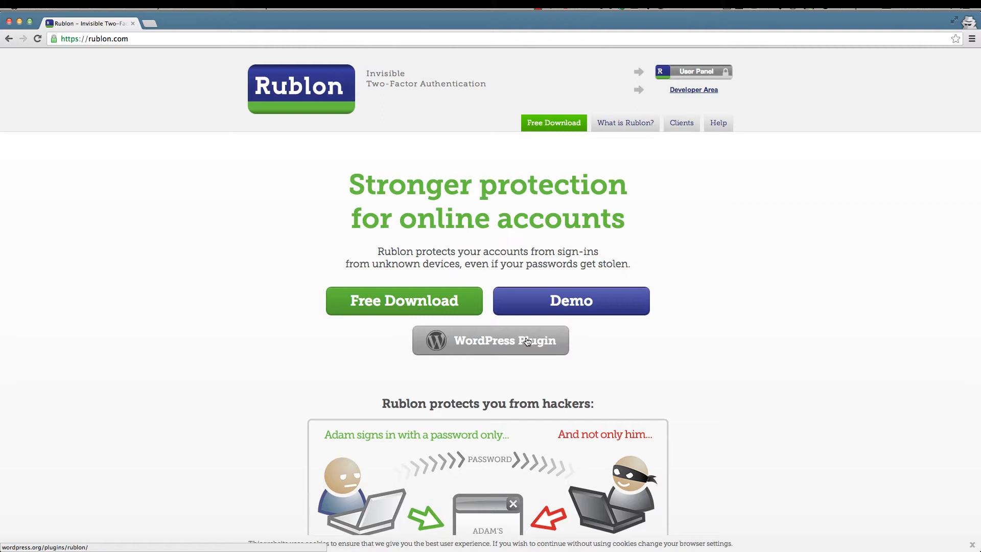
{"action": "scroll", "scroll_direction": "down", "scroll_amount": 3}
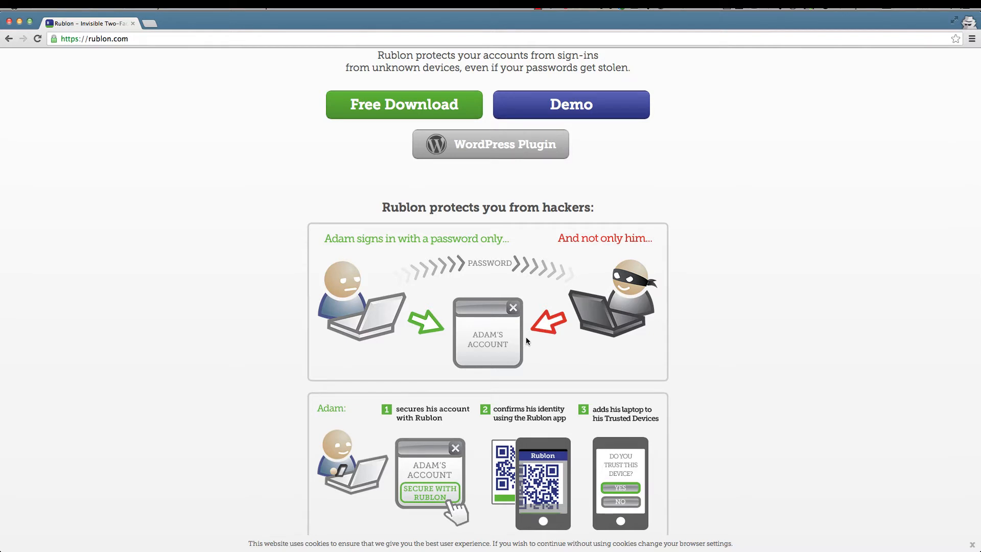
{"action": "scroll", "scroll_direction": "down", "scroll_amount": 3}
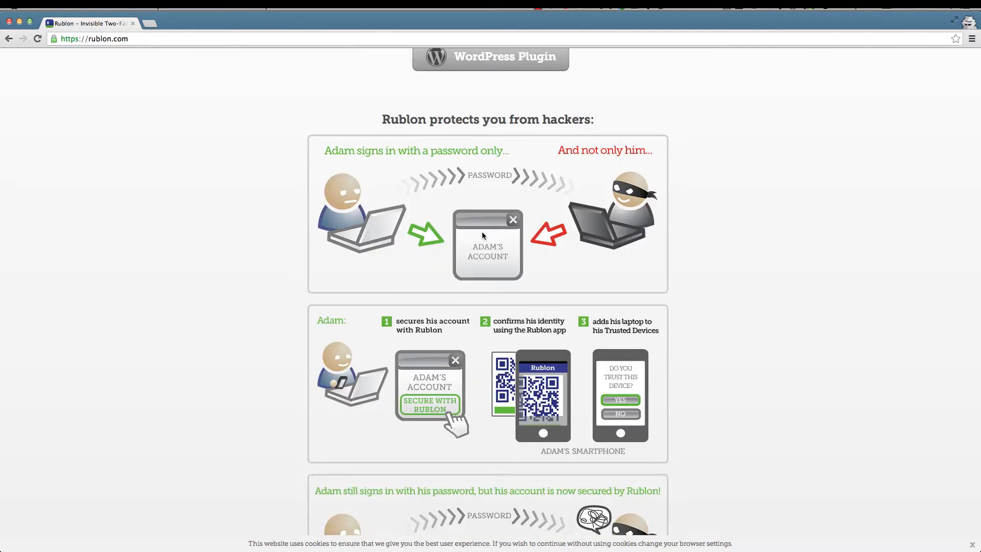
{"action": "mouse_move", "coordinate": [372, 161]}
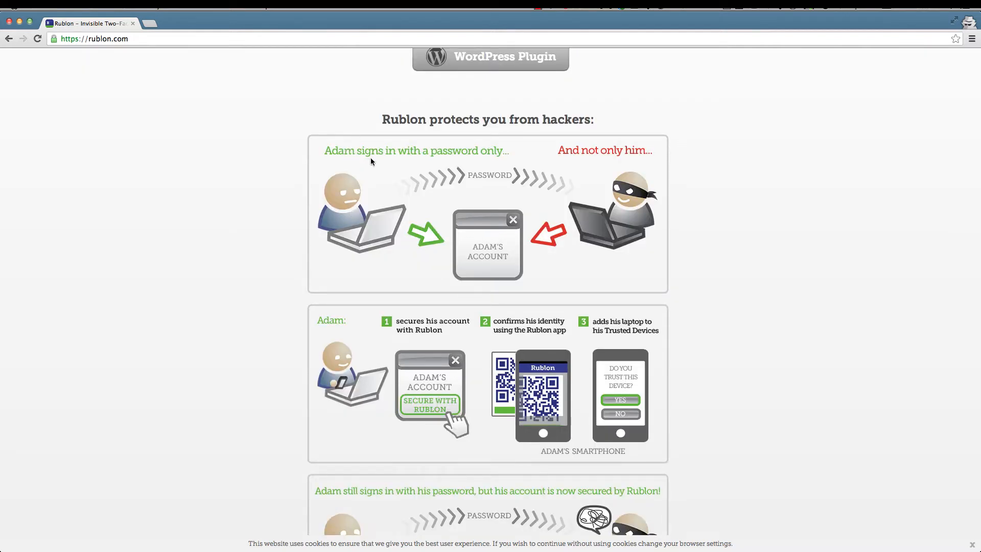
{"action": "mouse_move", "coordinate": [486, 161]}
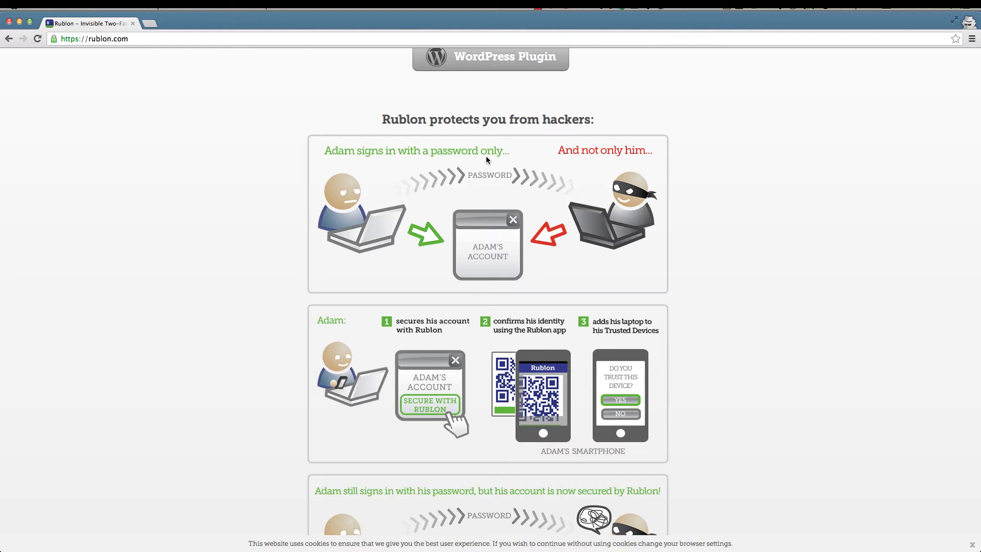
{"action": "scroll", "scroll_direction": "down", "scroll_amount": 3}
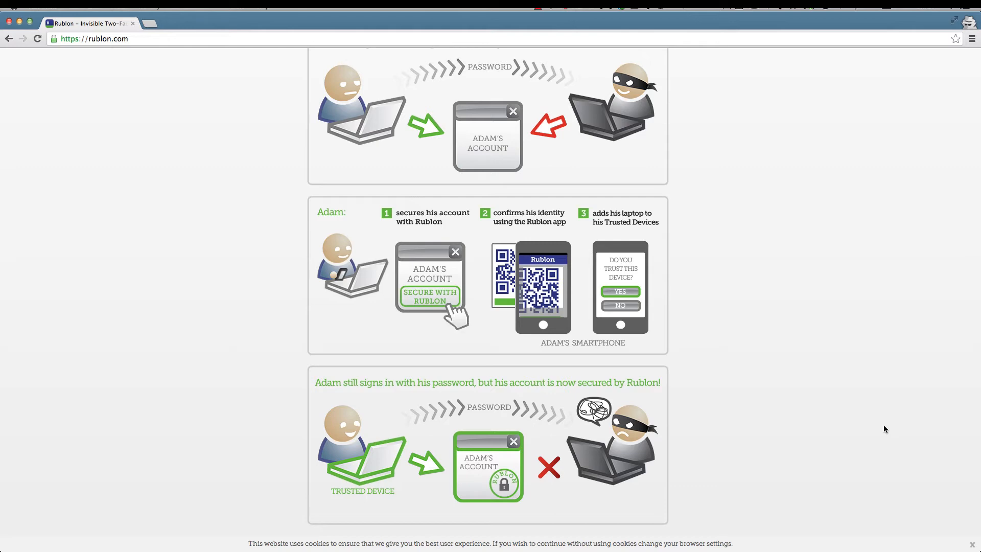
{"action": "scroll", "scroll_direction": "up", "scroll_amount": 3}
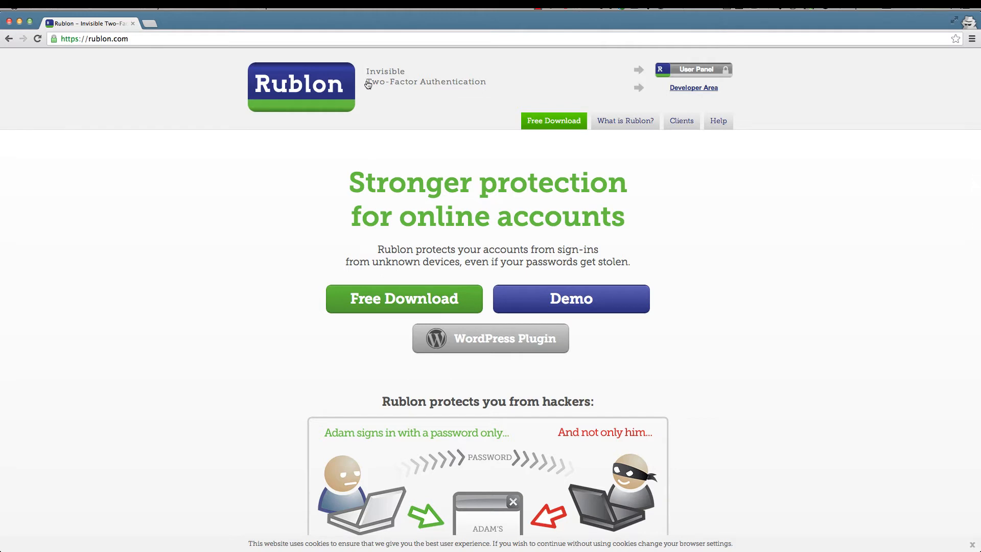
{"action": "mouse_move", "coordinate": [373, 99]}
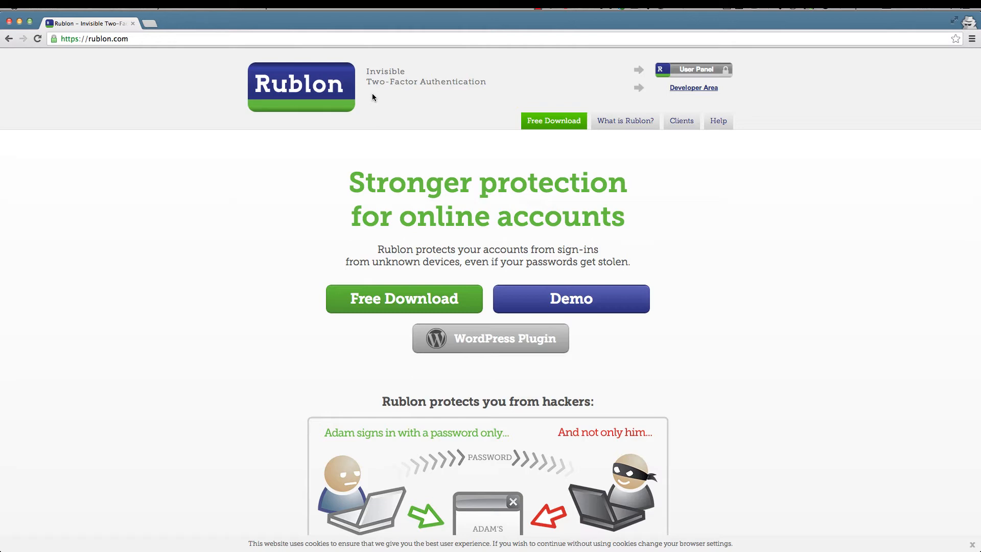
{"action": "left_click", "coordinate": [489, 338]}
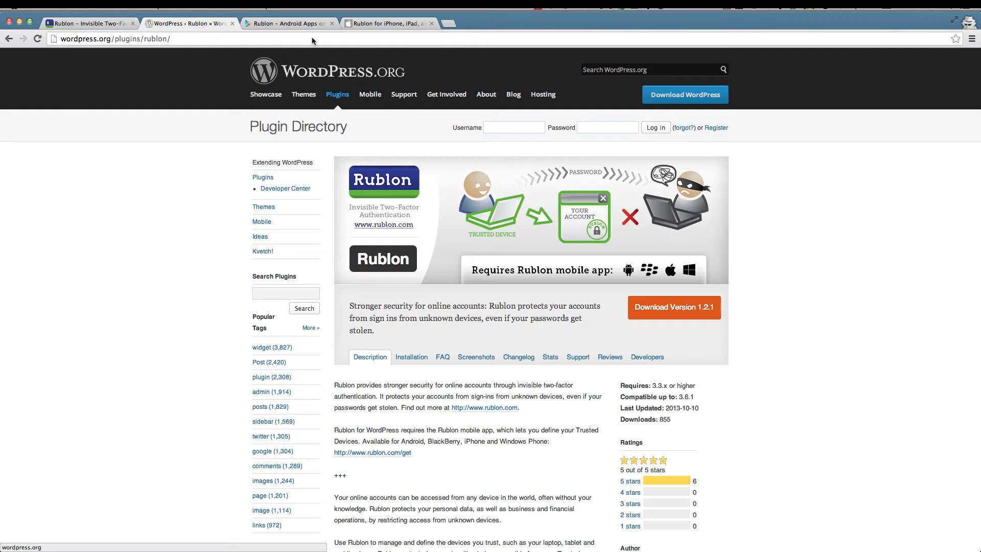
Bring up the Rublon Android app listing on Google Play
{"action": "left_click", "coordinate": [288, 23]}
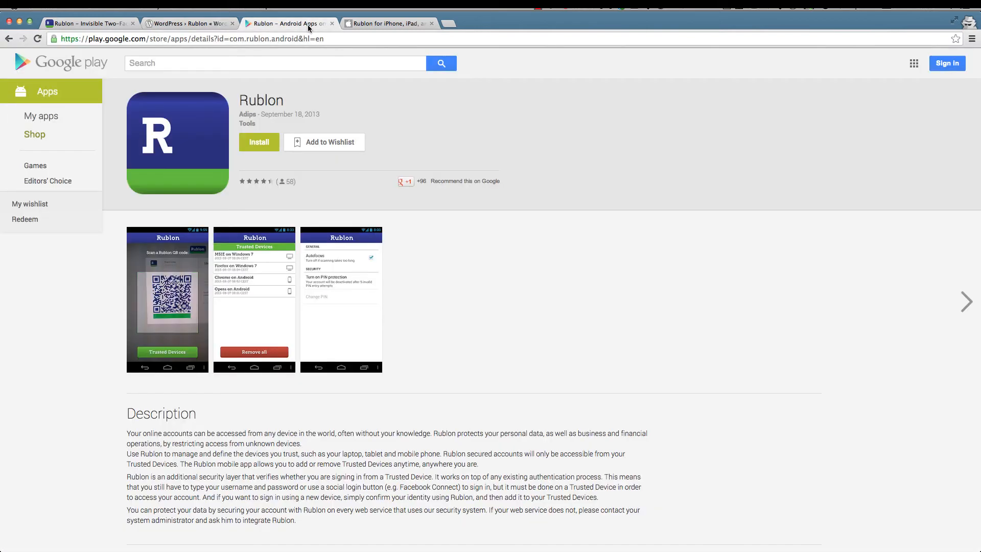
{"action": "mouse_move", "coordinate": [278, 91]}
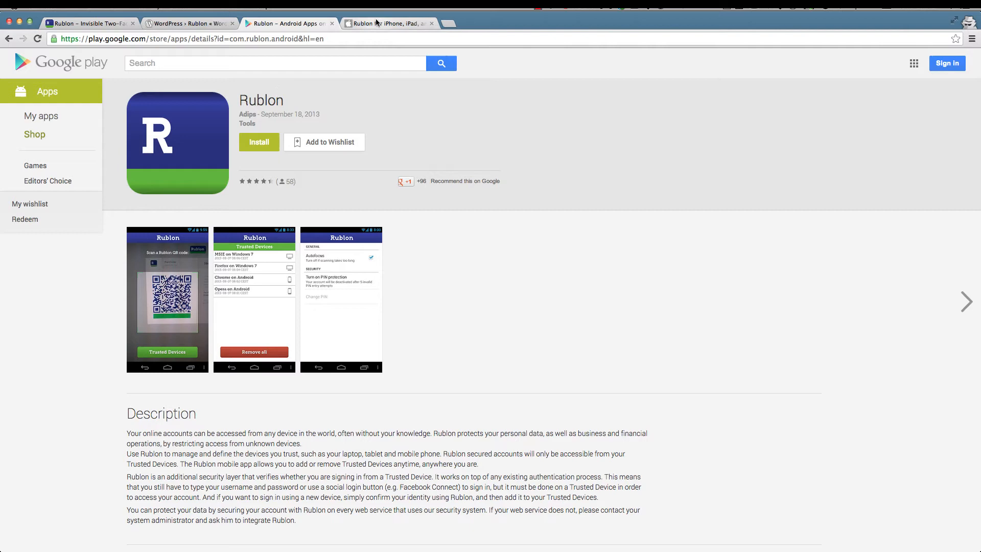
View the Rublon iPhone app page, then list the protected accounts in the Rublon User Panel
{"action": "left_click", "coordinate": [389, 23]}
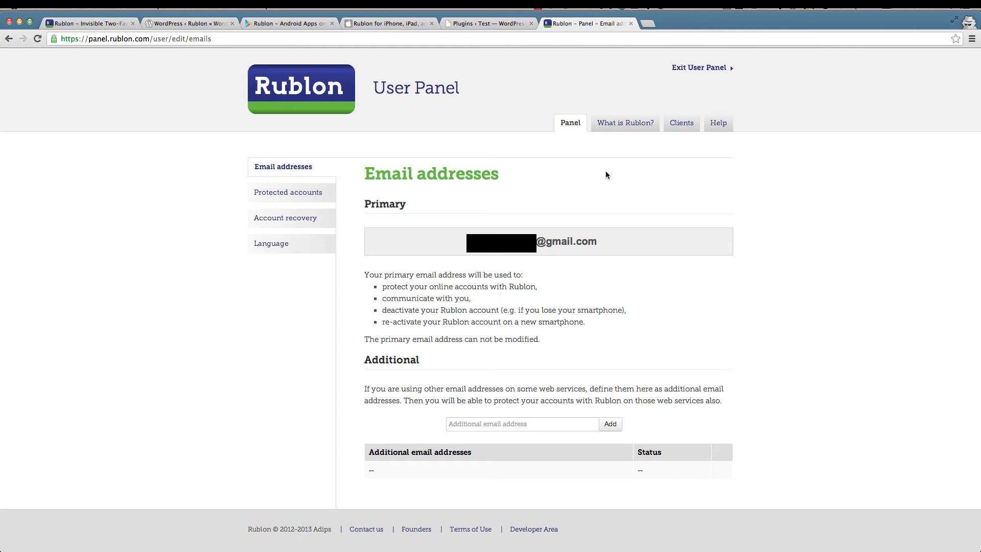
{"action": "left_click", "coordinate": [288, 192]}
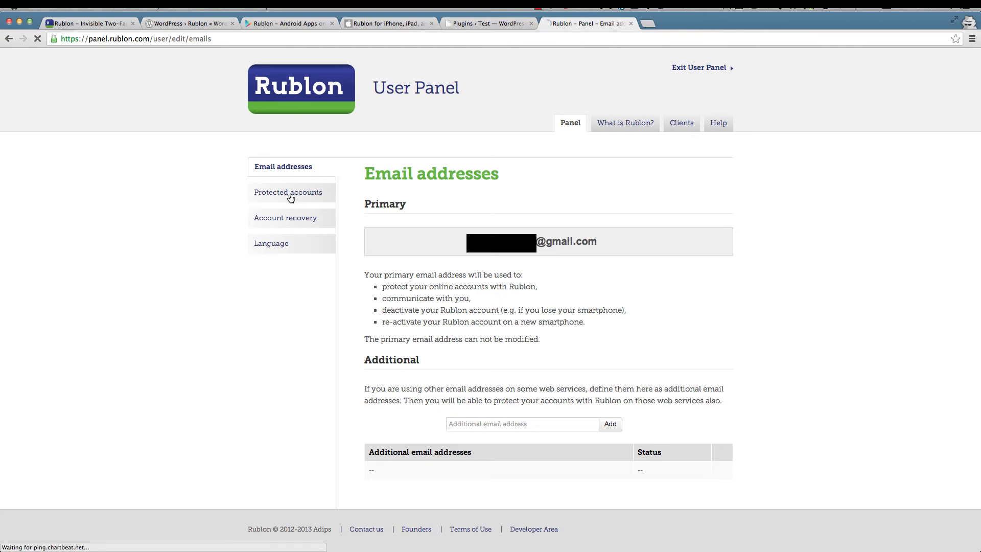
Install the Rublon plugin from the WordPress plugin search results and activate it
{"action": "left_click", "coordinate": [489, 24]}
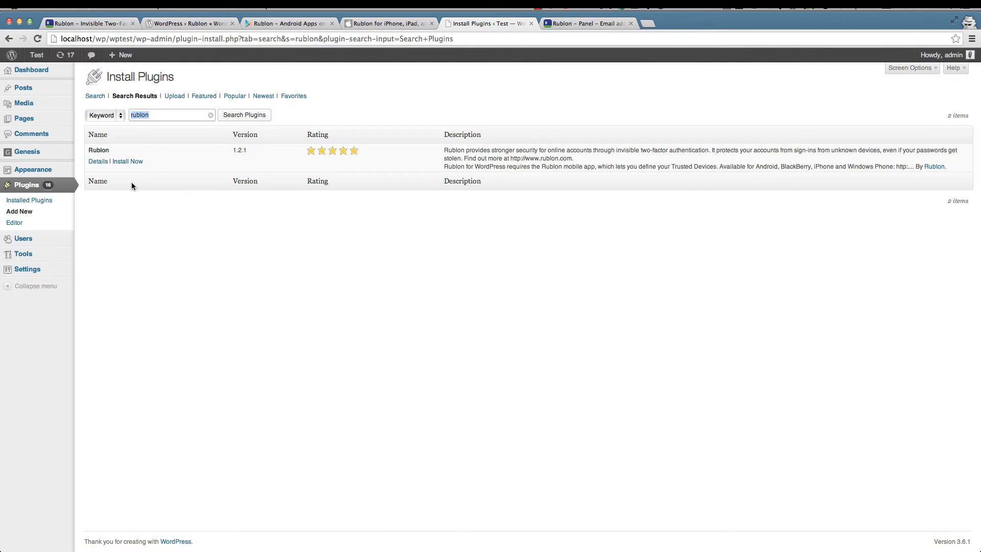
{"action": "mouse_move", "coordinate": [128, 161]}
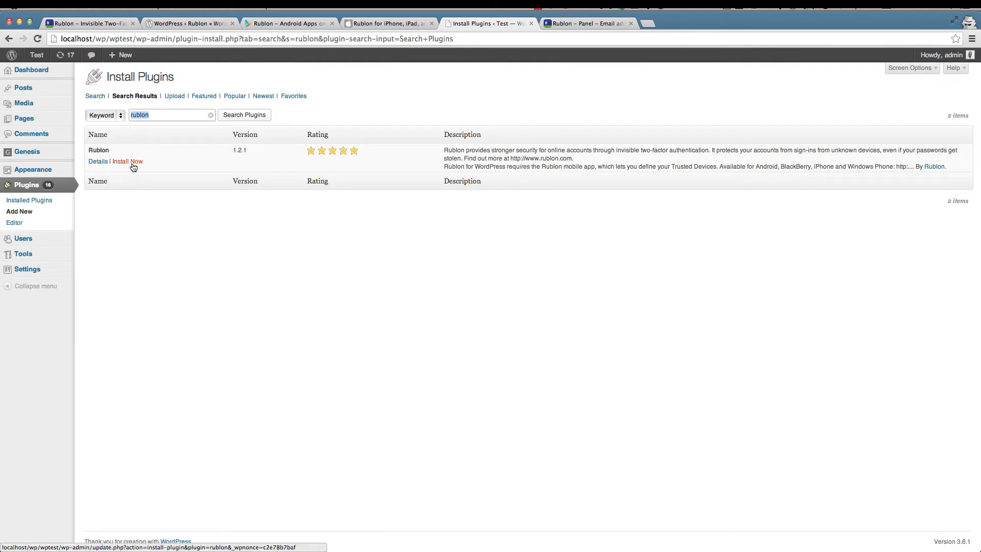
{"action": "left_click", "coordinate": [127, 162]}
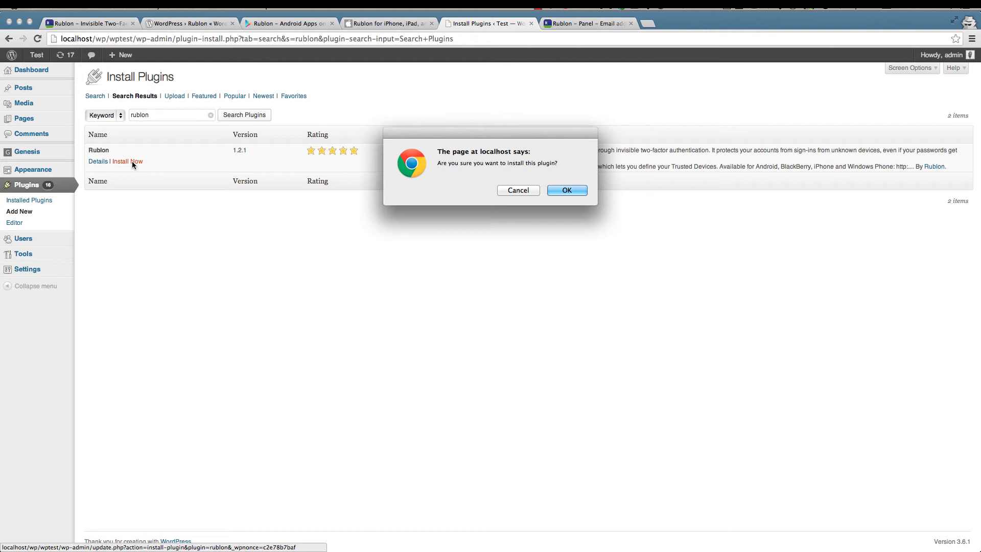
{"action": "left_click", "coordinate": [566, 190]}
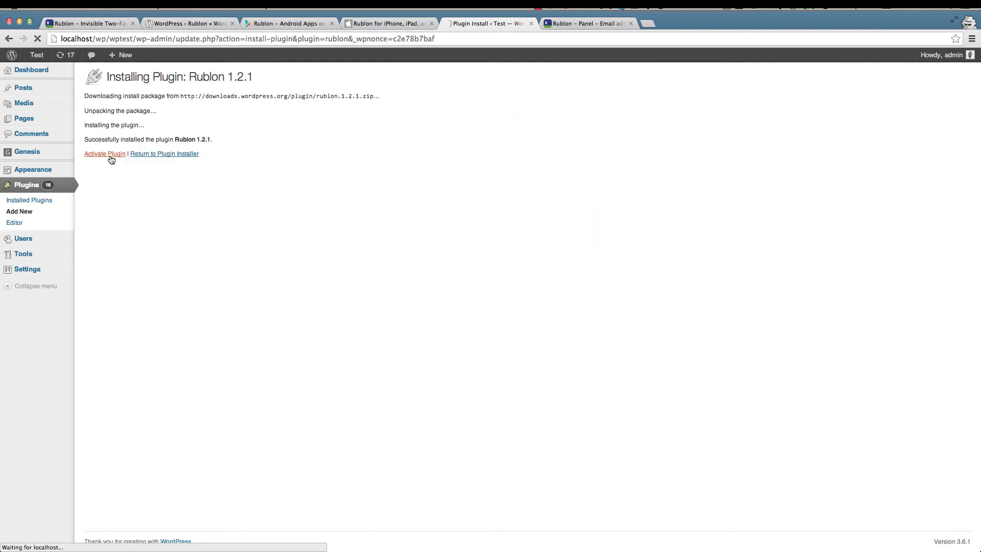
{"action": "left_click", "coordinate": [104, 154]}
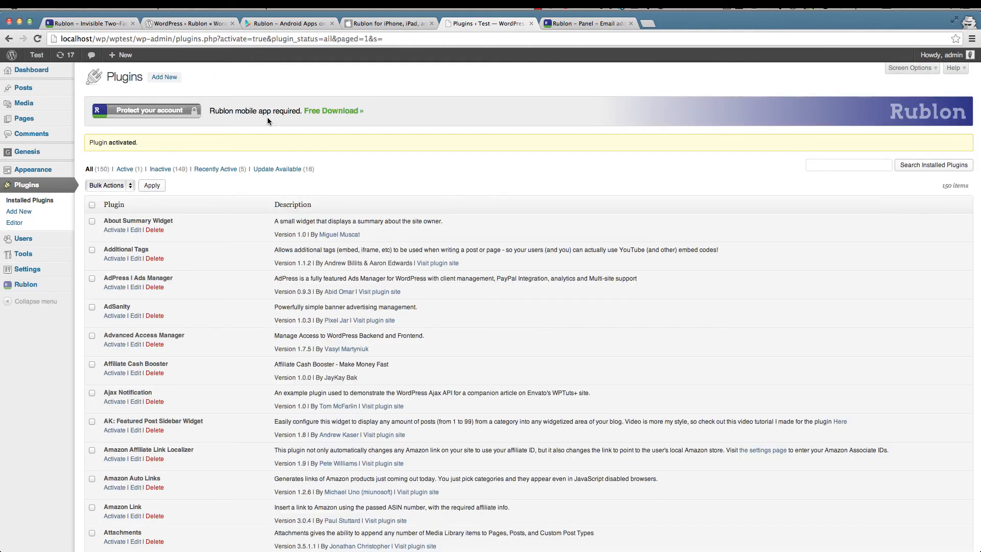
{"action": "mouse_move", "coordinate": [160, 116]}
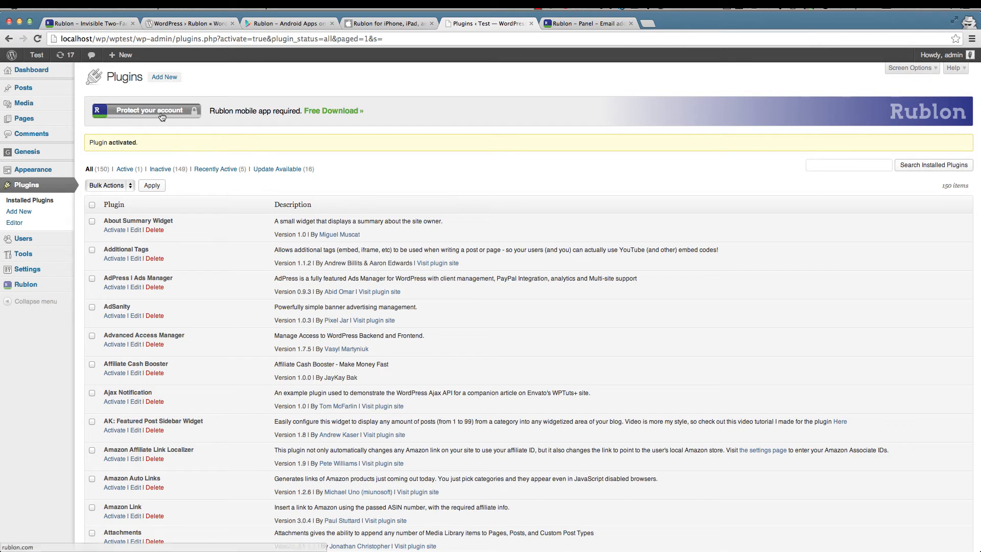
{"action": "mouse_move", "coordinate": [142, 120]}
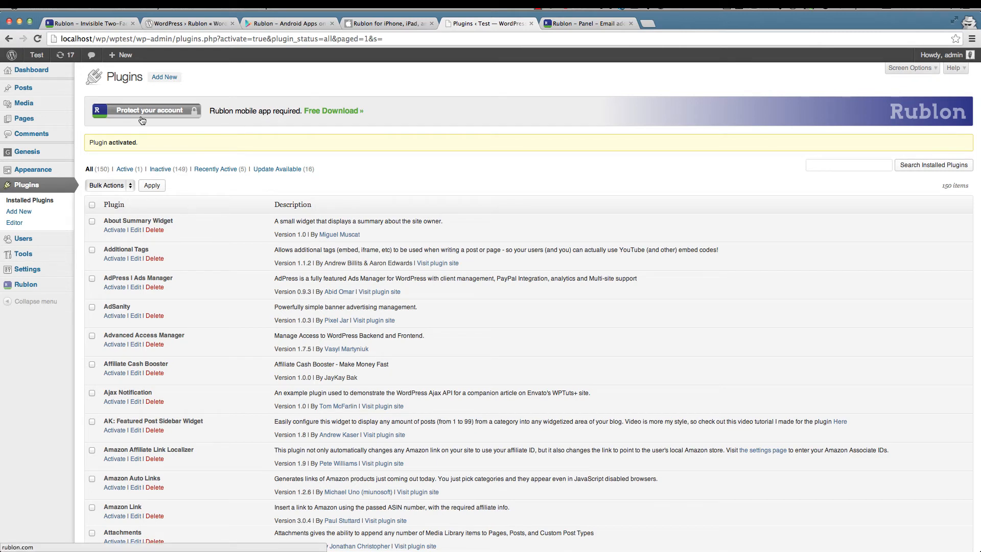
{"action": "mouse_move", "coordinate": [364, 121]}
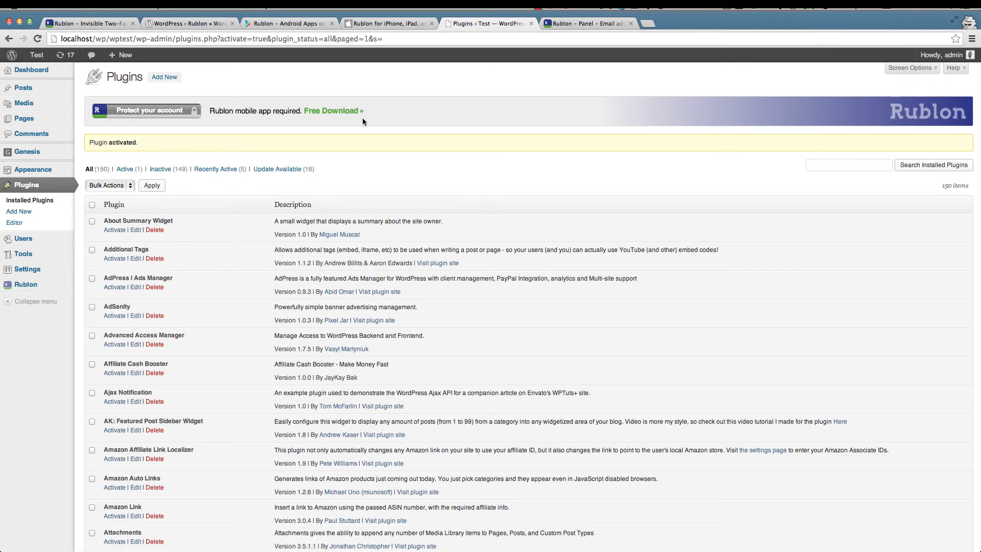
{"action": "mouse_move", "coordinate": [313, 128]}
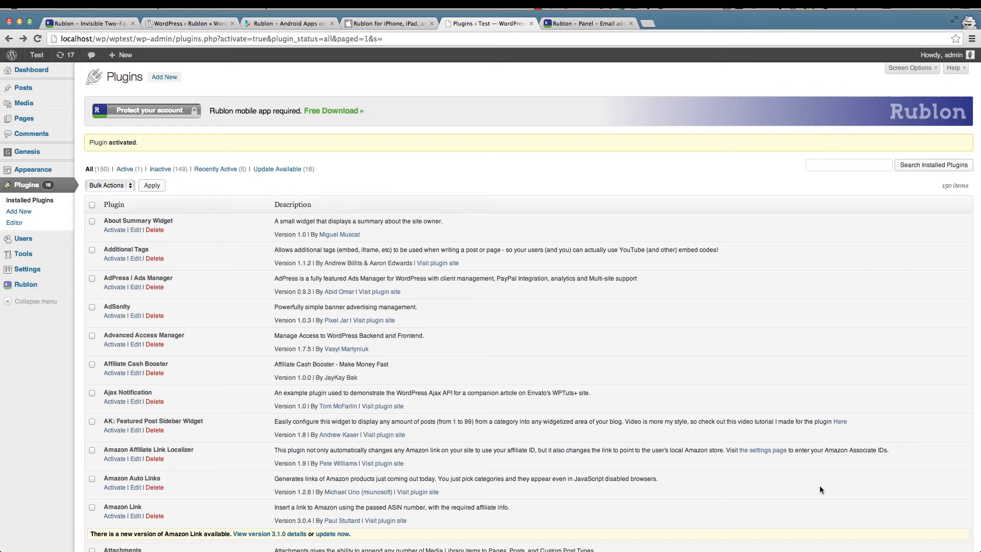
{"action": "mouse_move", "coordinate": [308, 450]}
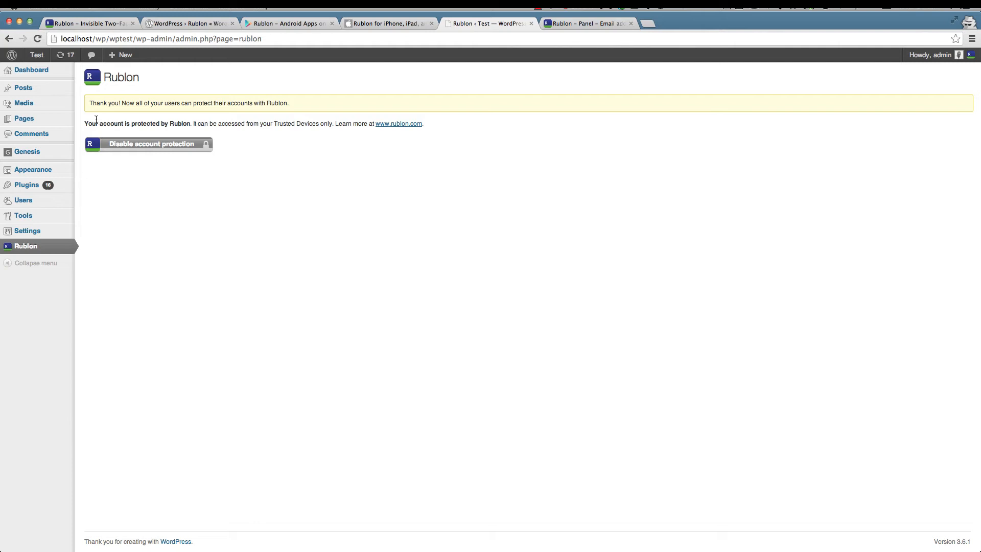
{"action": "mouse_move", "coordinate": [171, 124]}
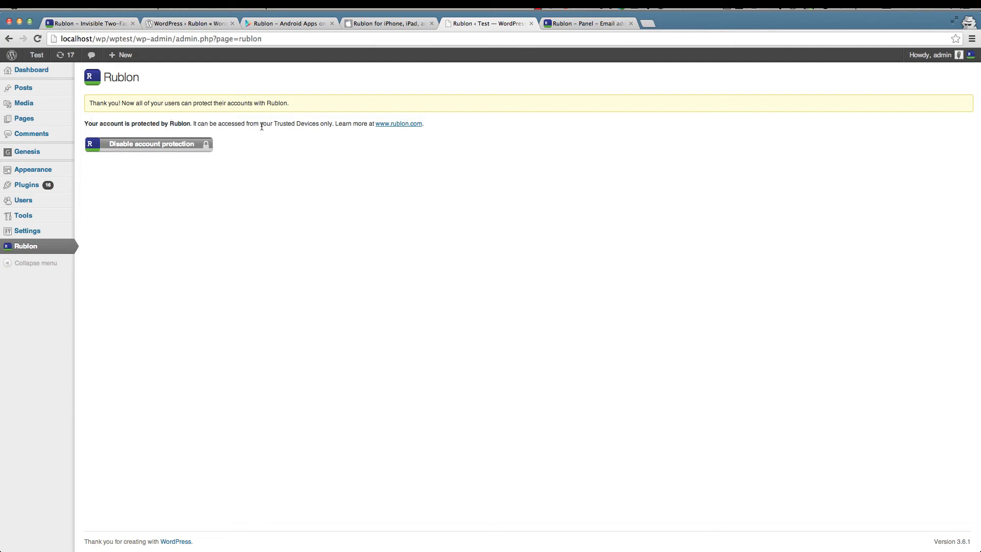
{"action": "mouse_move", "coordinate": [320, 125]}
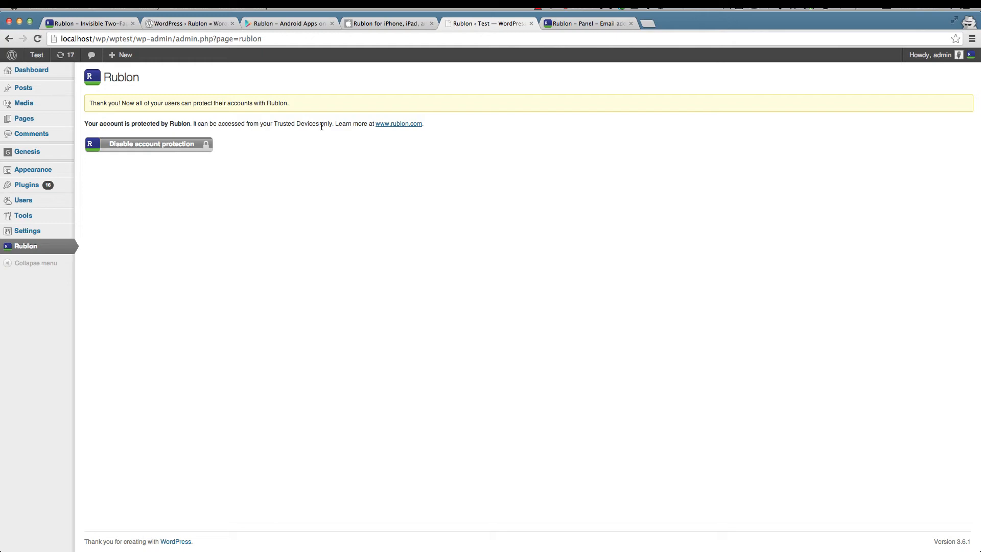
{"action": "mouse_move", "coordinate": [319, 124]}
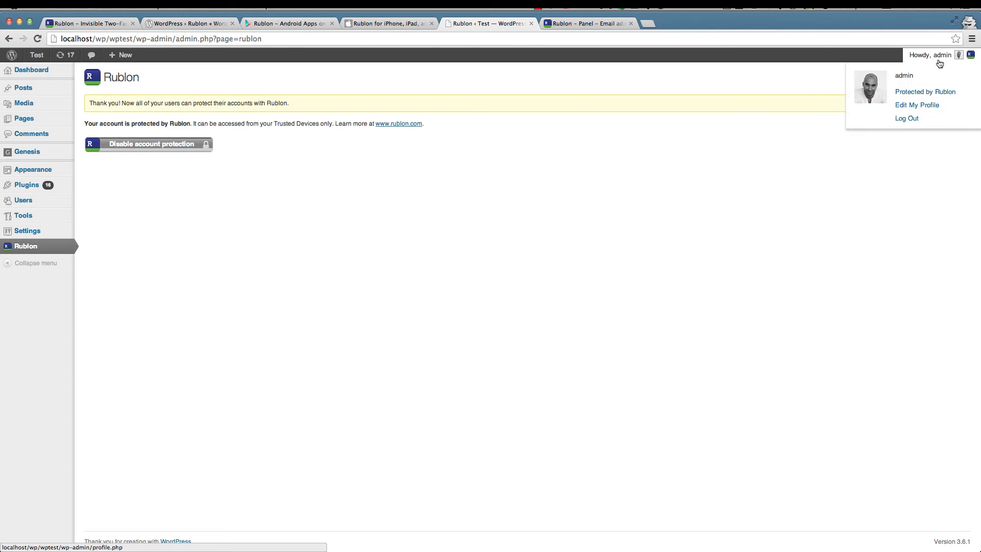
Log out of WordPress, log back in as admin, and reopen the Rublon page showing the account protected
{"action": "left_click", "coordinate": [907, 118]}
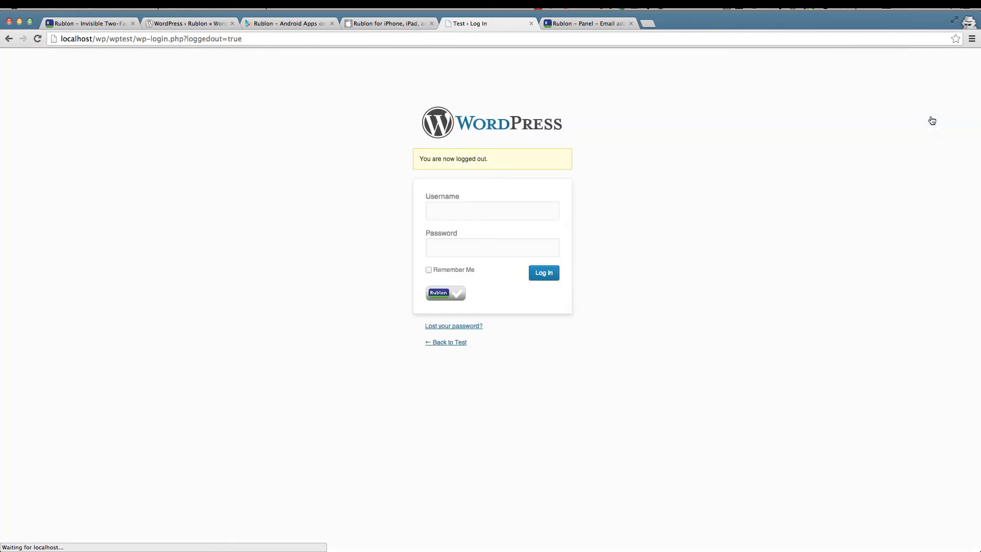
{"action": "mouse_move", "coordinate": [445, 280]}
{"action": "type", "text": "admin"}
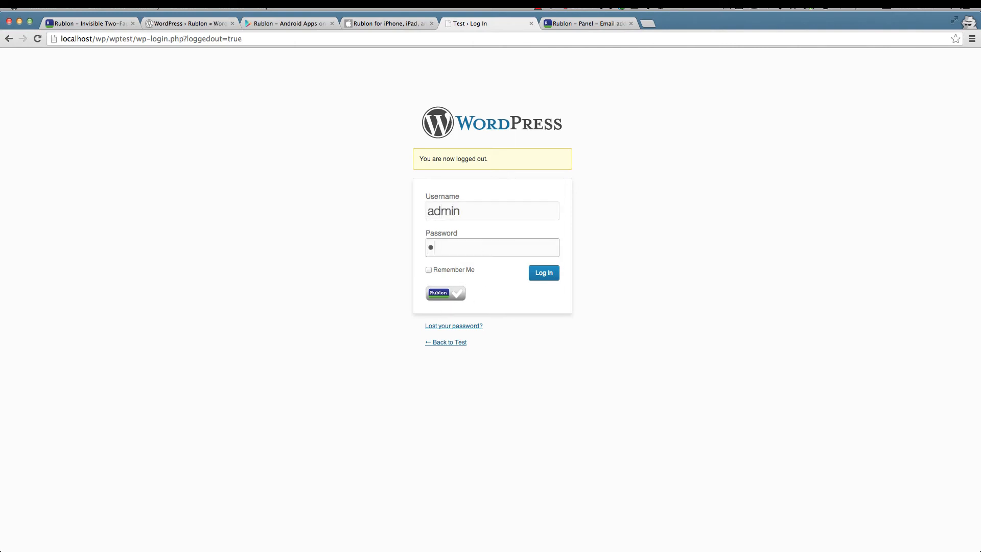
{"action": "left_click", "coordinate": [543, 271]}
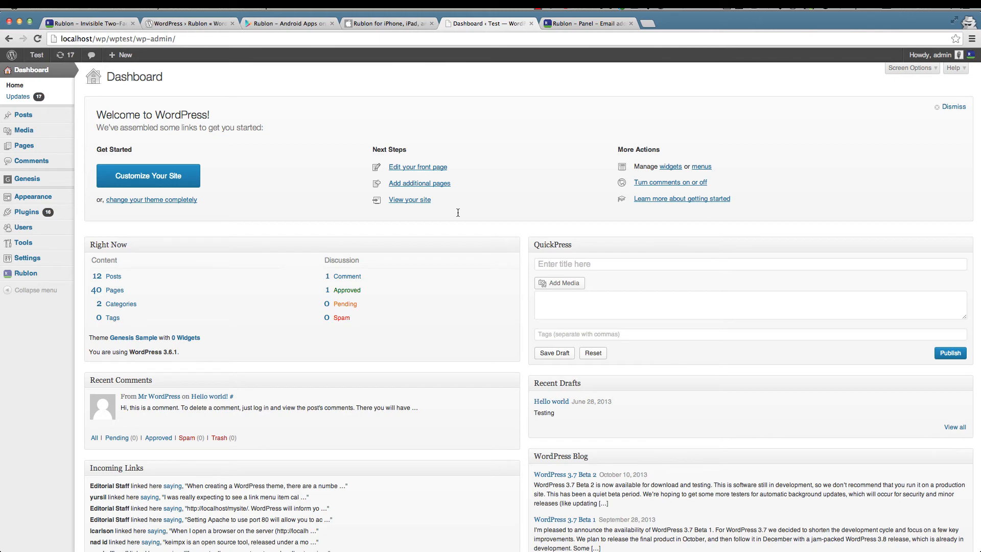
{"action": "left_click", "coordinate": [26, 274]}
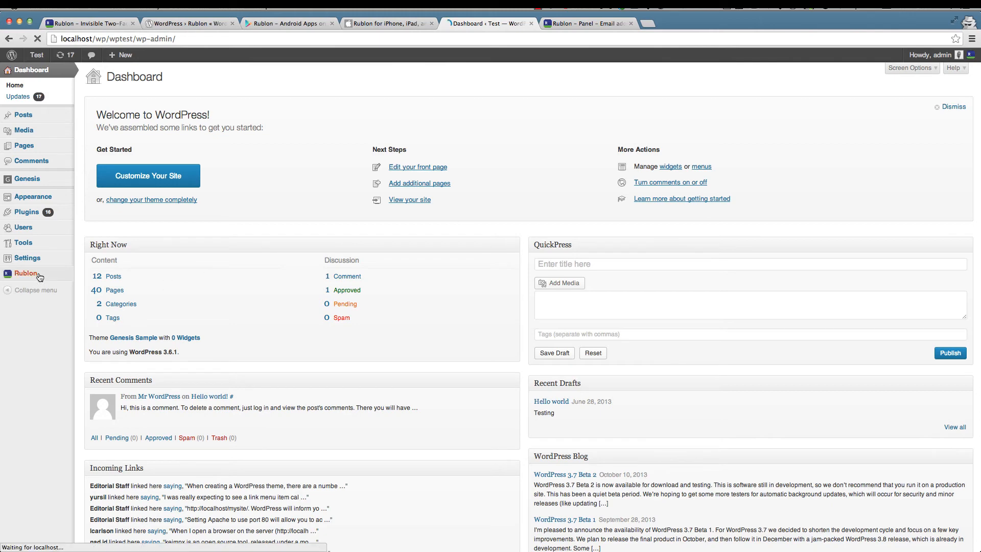
{"action": "left_click", "coordinate": [25, 273]}
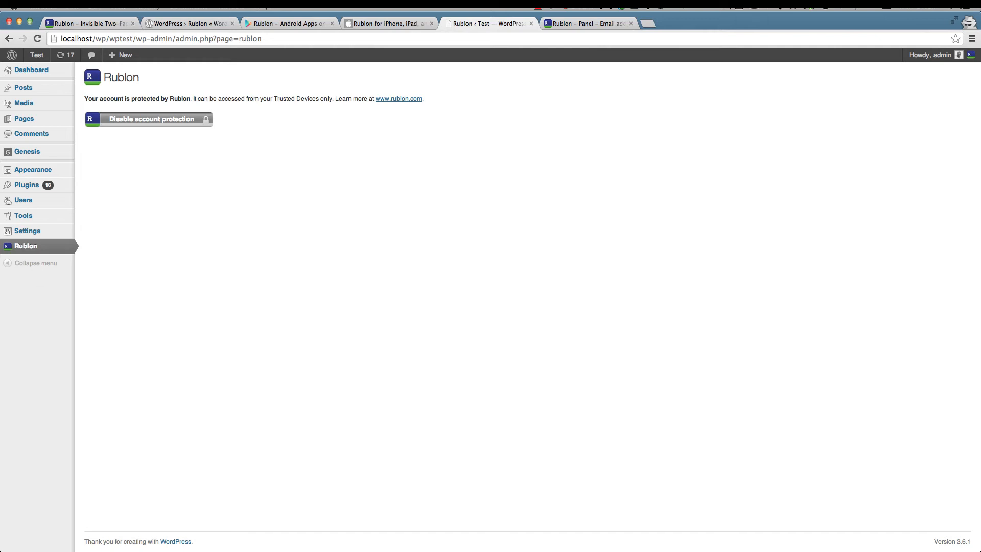
Return to the Rublon plugin page on WordPress.org and view its support forum topics
{"action": "left_click", "coordinate": [398, 98]}
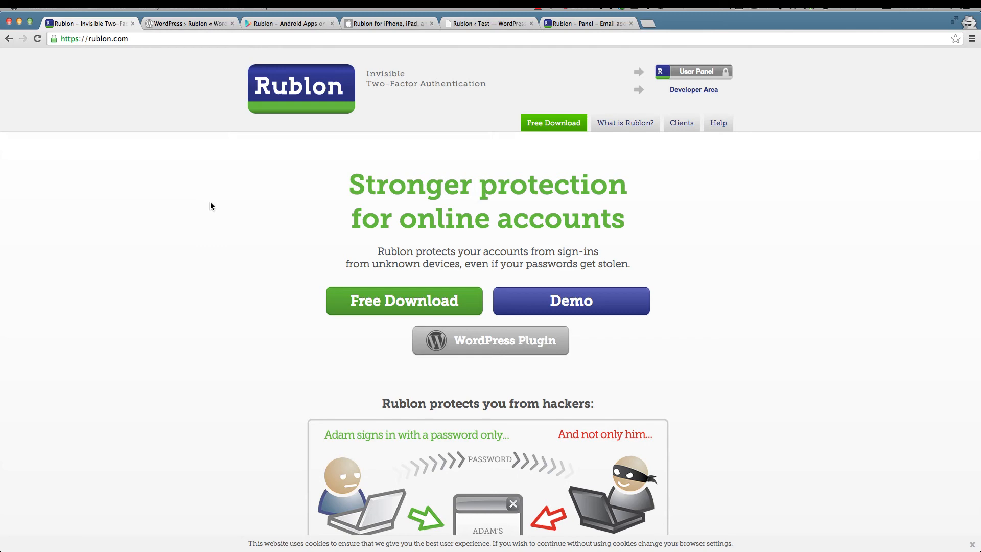
{"action": "left_click", "coordinate": [490, 340]}
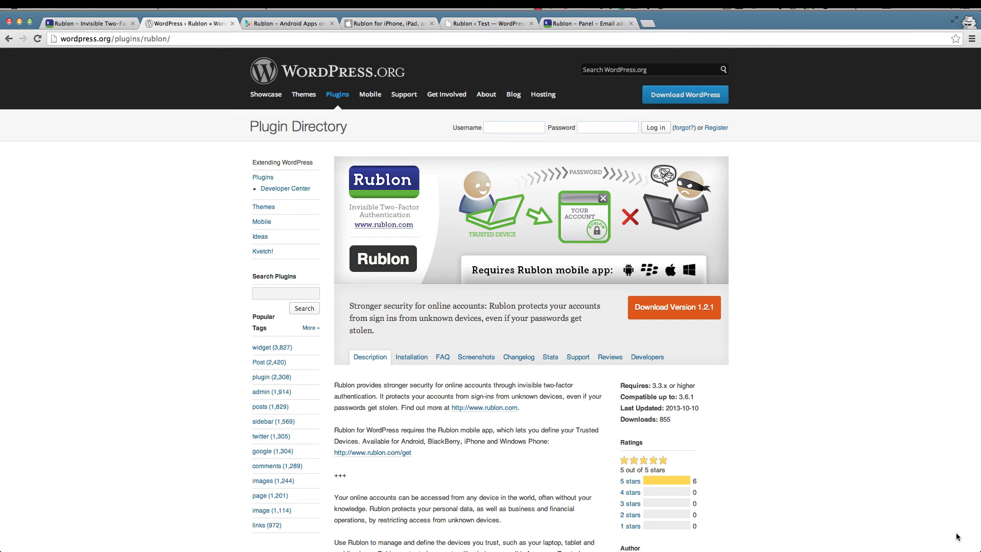
{"action": "mouse_move", "coordinate": [709, 494]}
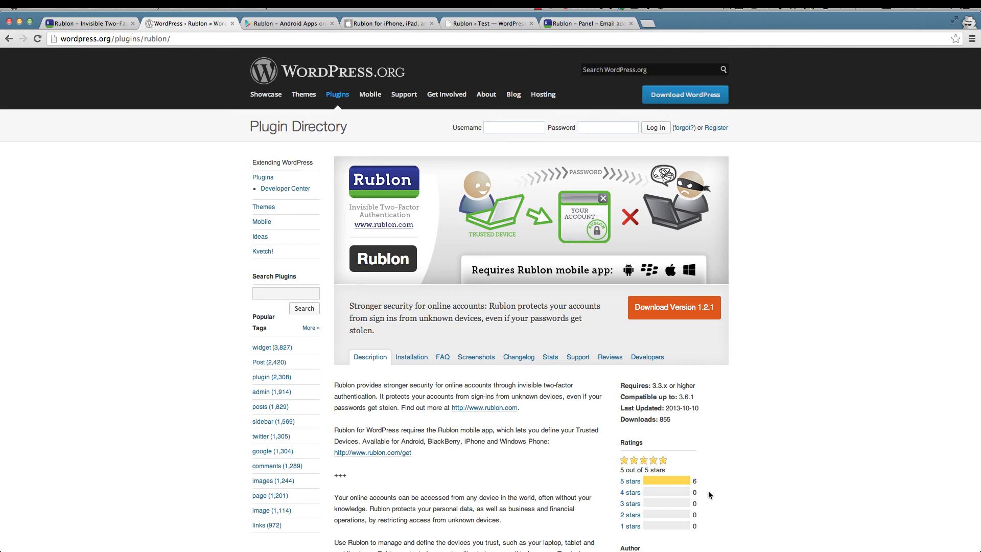
{"action": "mouse_move", "coordinate": [633, 463]}
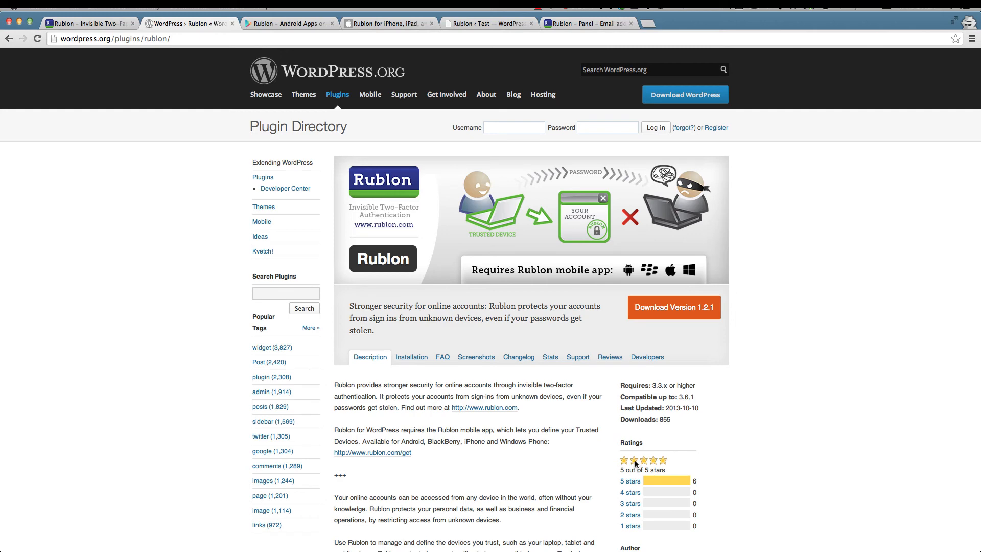
{"action": "left_click", "coordinate": [577, 356]}
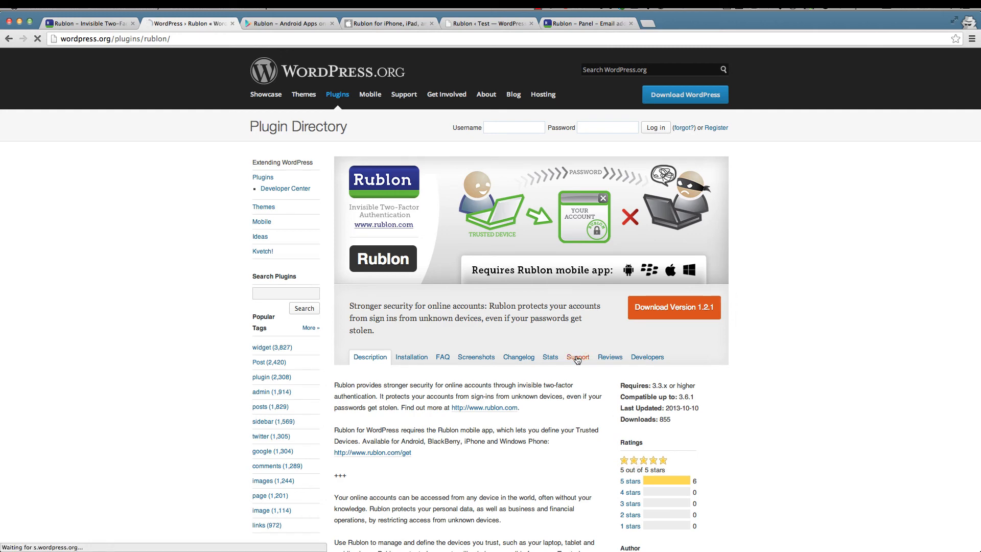
{"action": "left_click", "coordinate": [577, 357]}
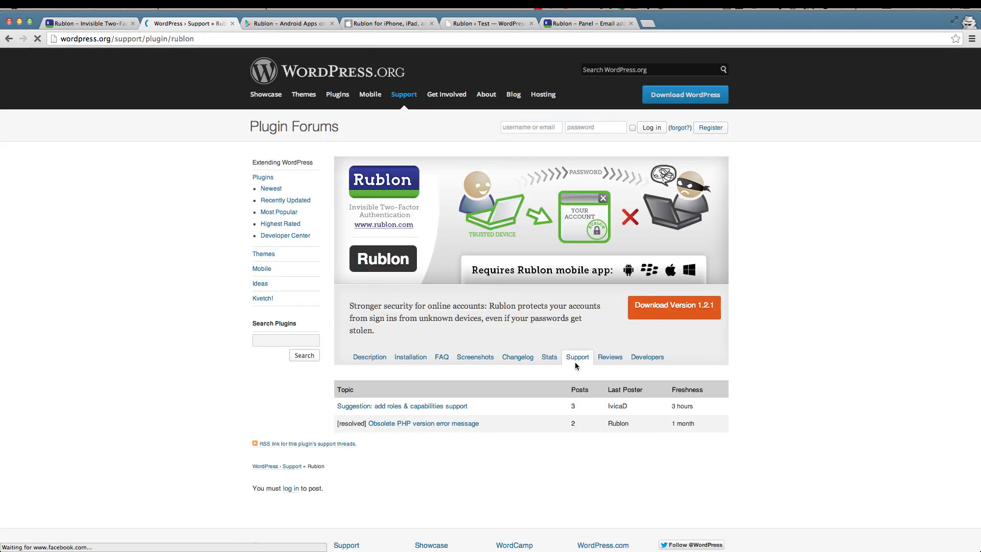
Scroll through the plugin's five-star reviews, then go back to its description
{"action": "left_click", "coordinate": [608, 357]}
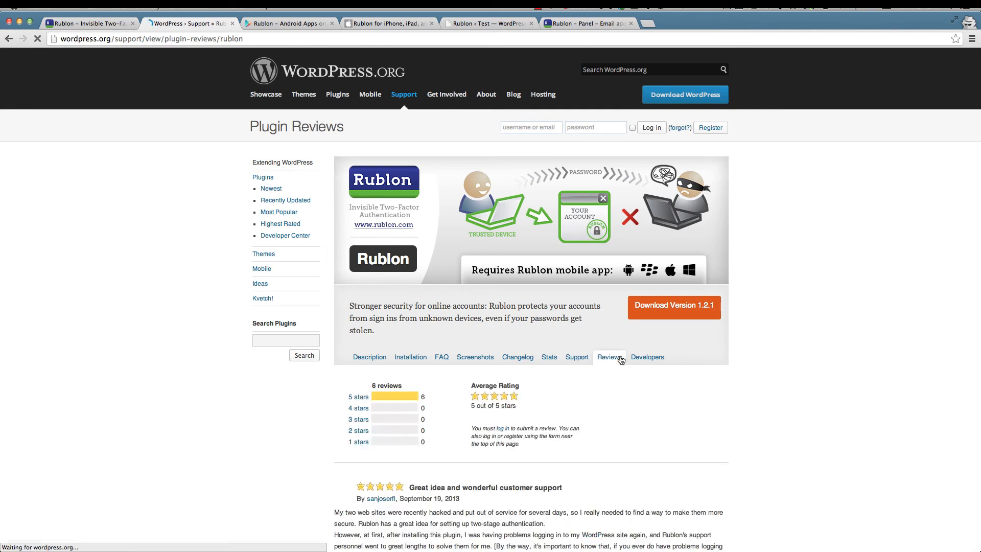
{"action": "scroll", "scroll_direction": "down", "scroll_amount": 3}
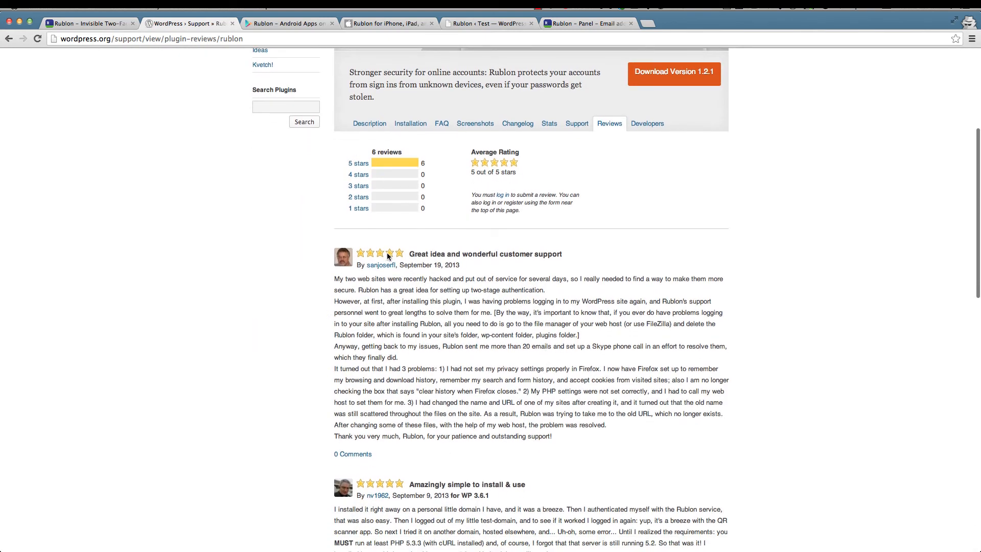
{"action": "mouse_move", "coordinate": [403, 182]}
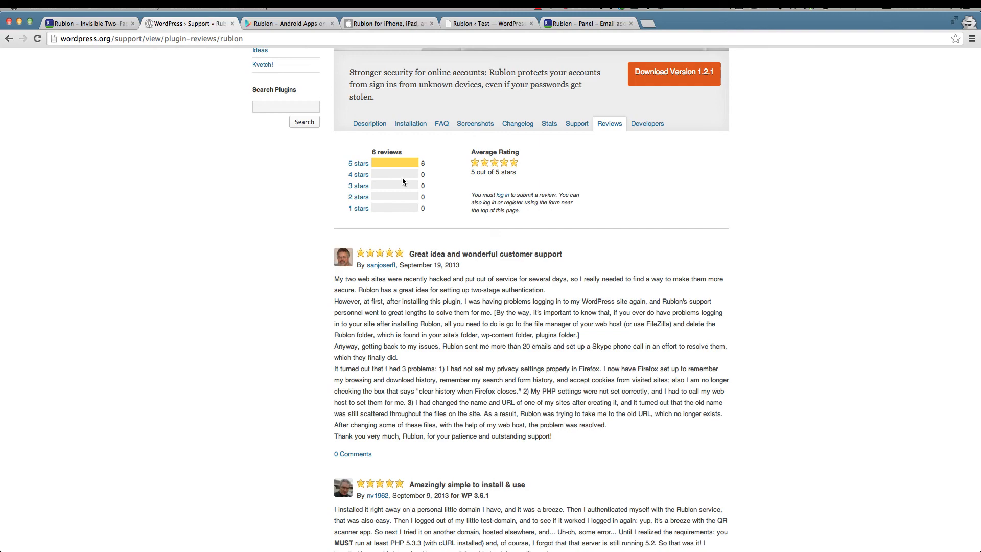
{"action": "scroll", "scroll_direction": "down", "scroll_amount": 3}
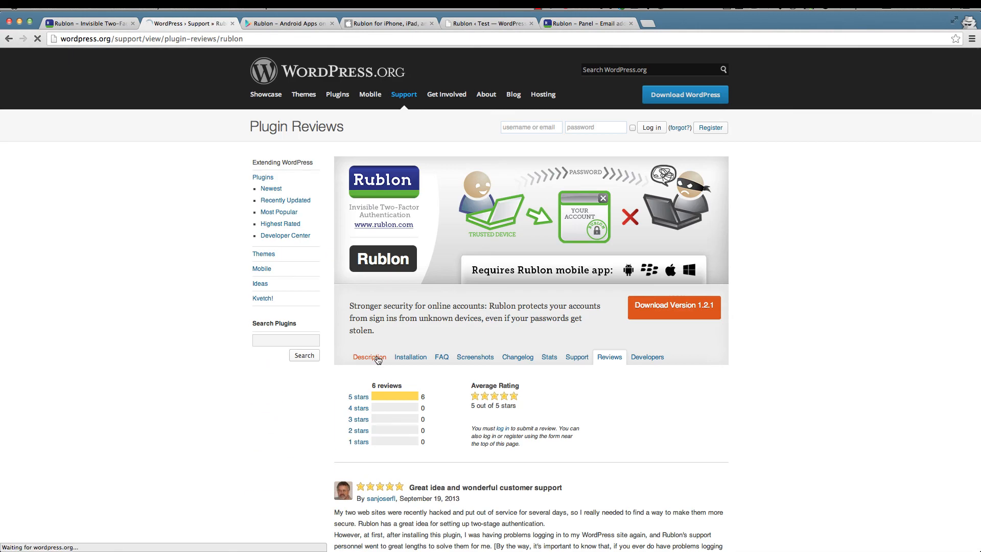
{"action": "left_click", "coordinate": [369, 357]}
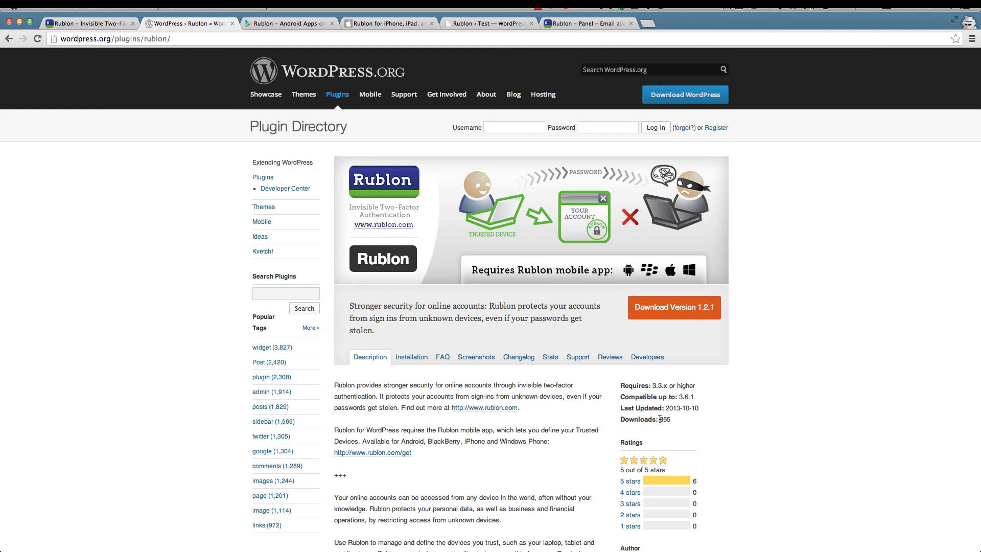
{"action": "scroll", "scroll_direction": "down", "scroll_amount": 3}
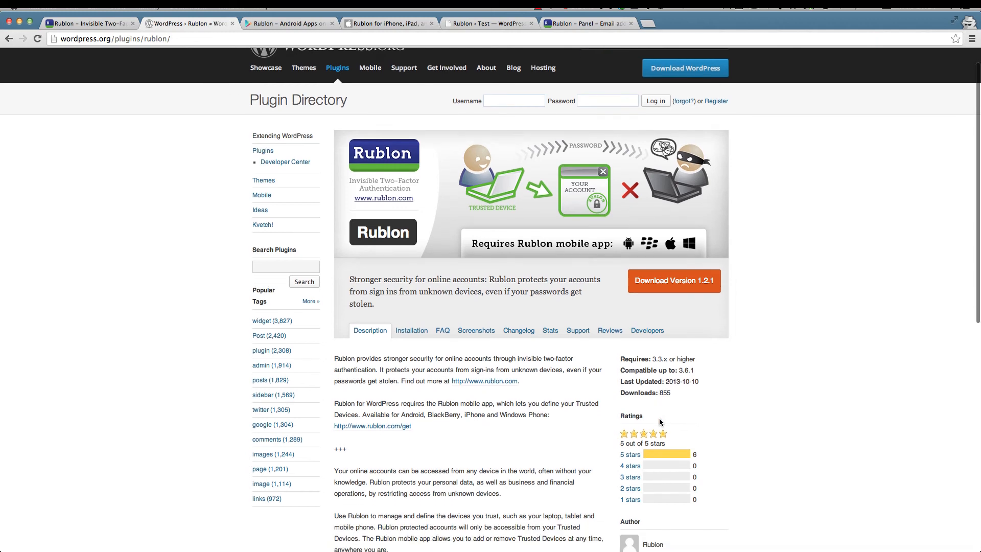